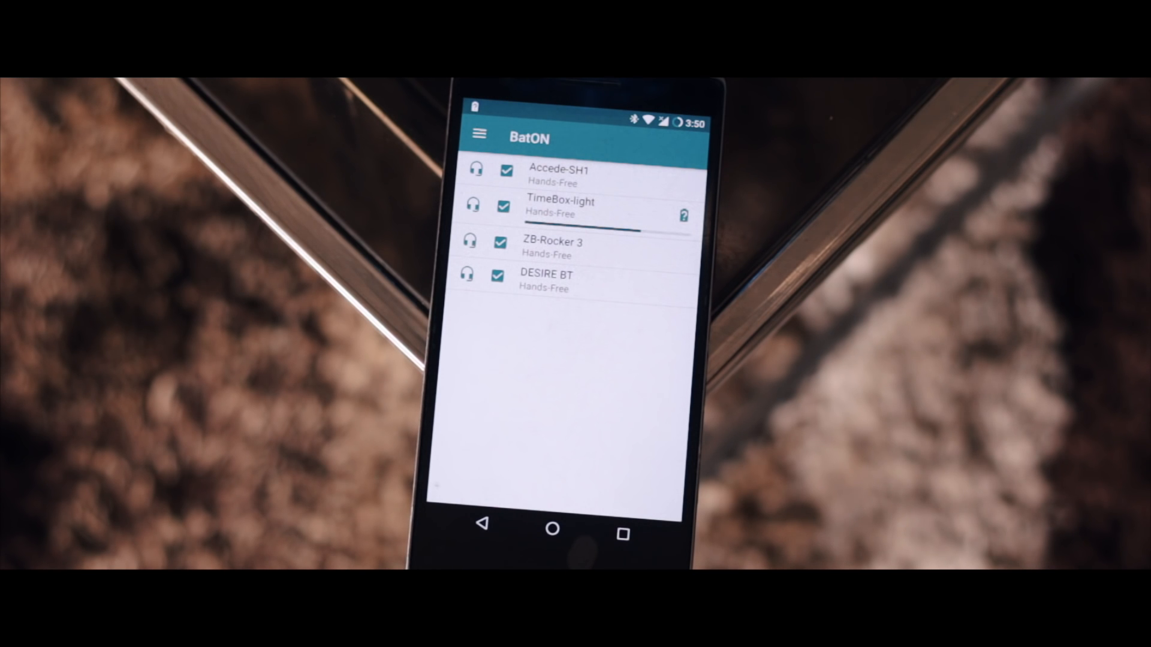
Step: Read TimeBox-light as connected at 20% battery, then bring up the navigation drawer
click(561, 207)
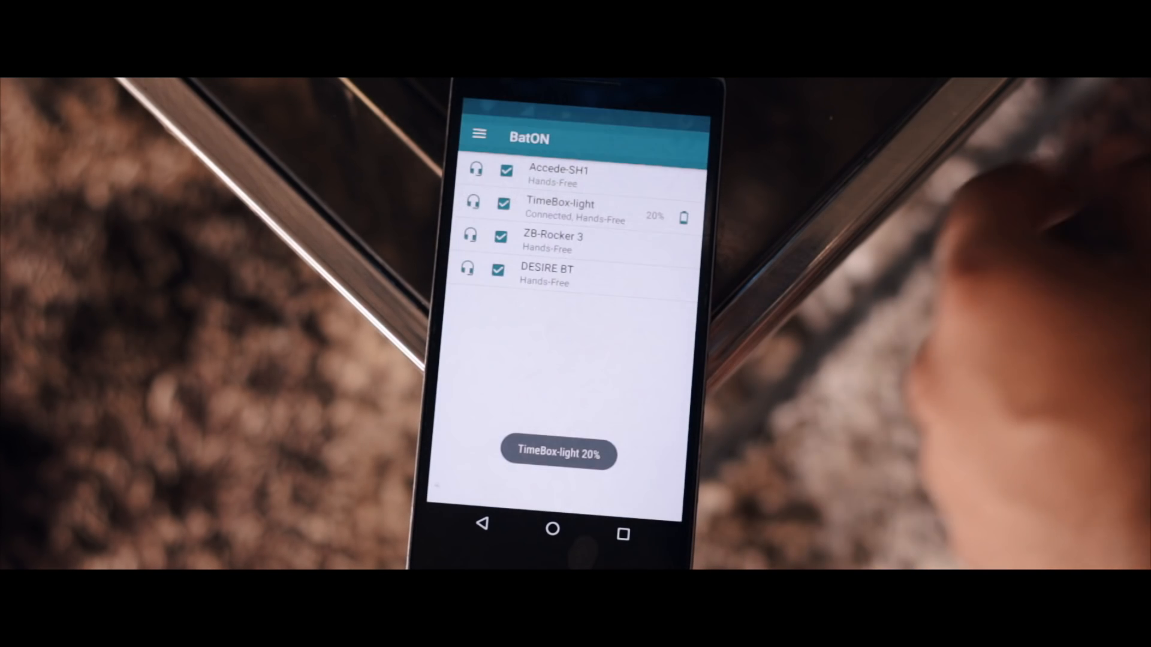
click(479, 133)
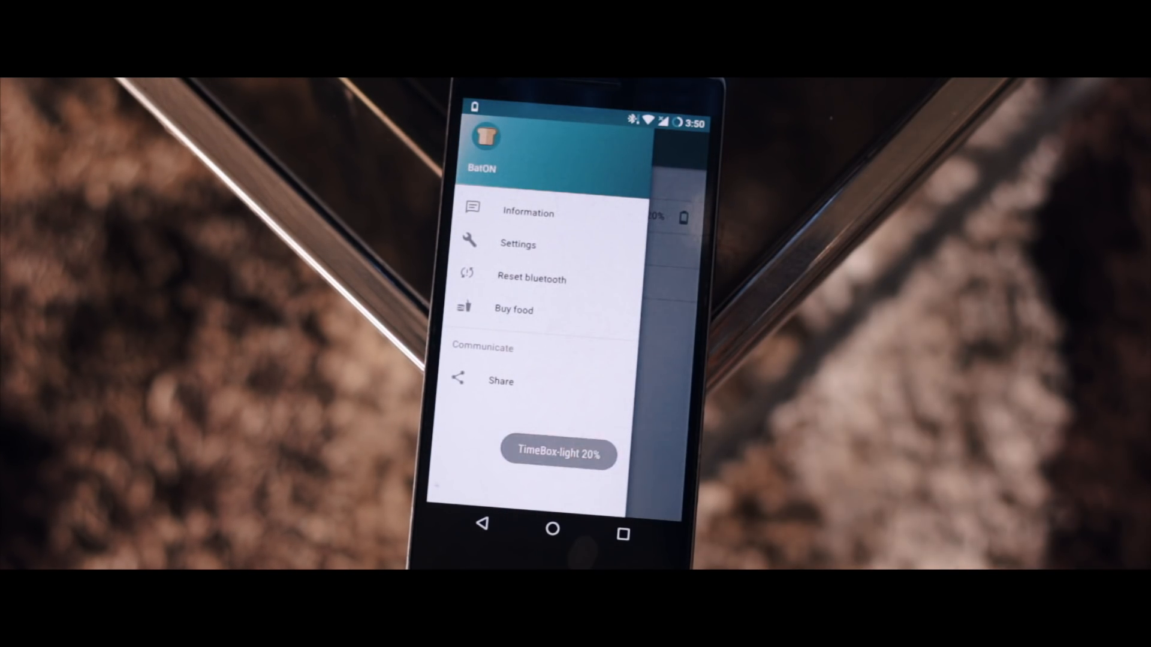